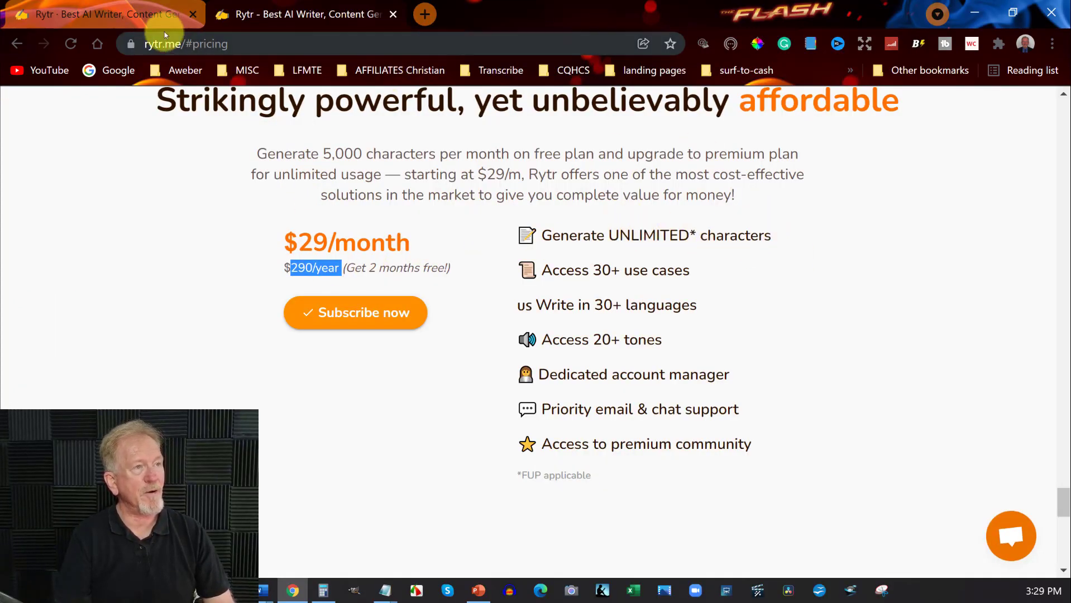
Return to the Rytr editor showing the YouTube Success Secrets document with its headings and keywords.
{"action": "left_click", "coordinate": [301, 15]}
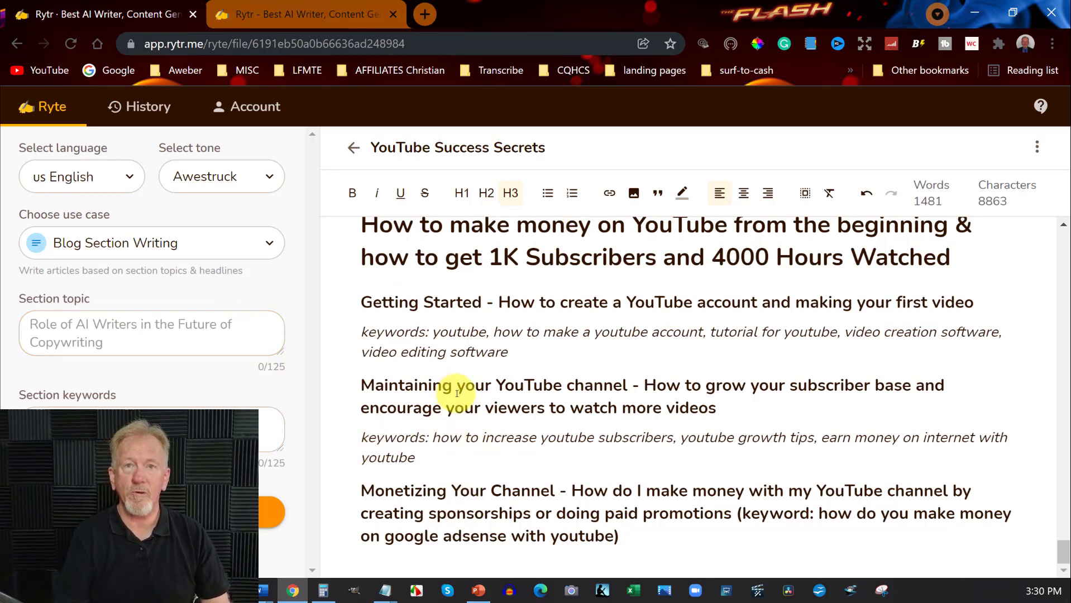
{"action": "mouse_move", "coordinate": [135, 314]}
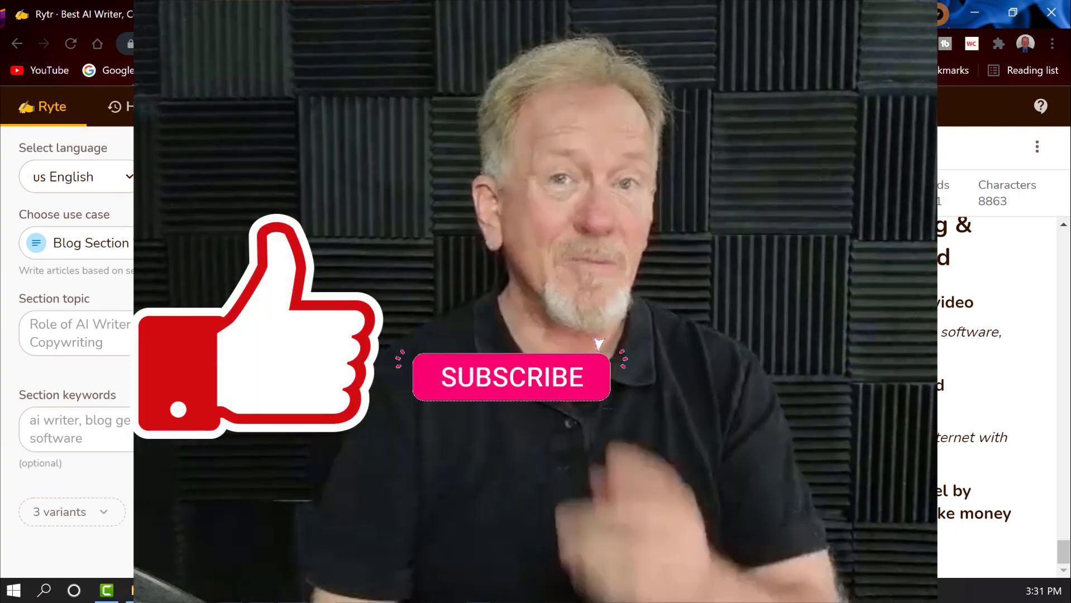
{"action": "left_click", "coordinate": [512, 377]}
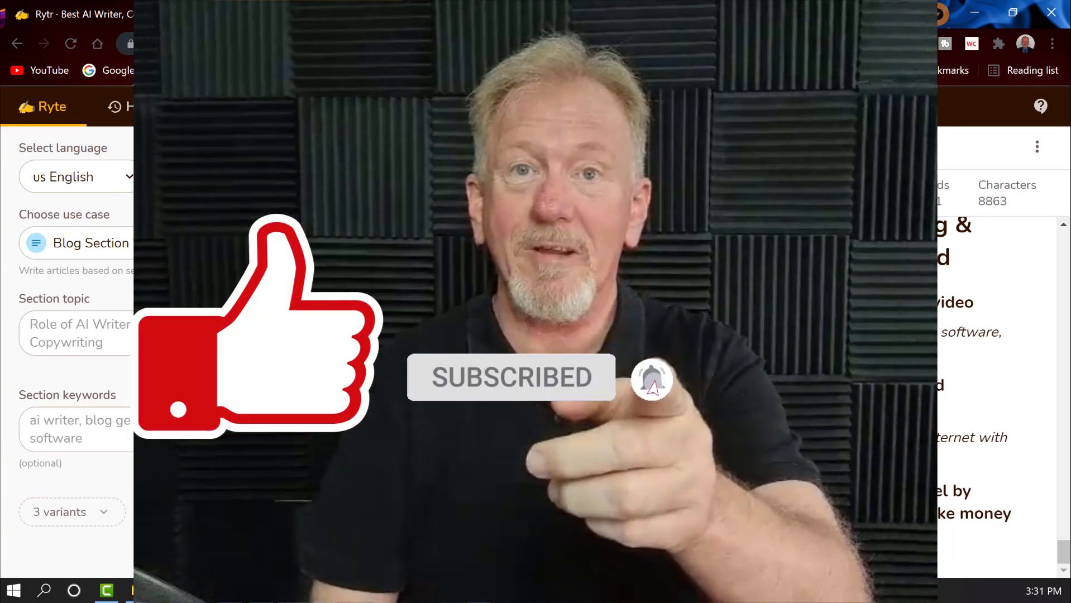